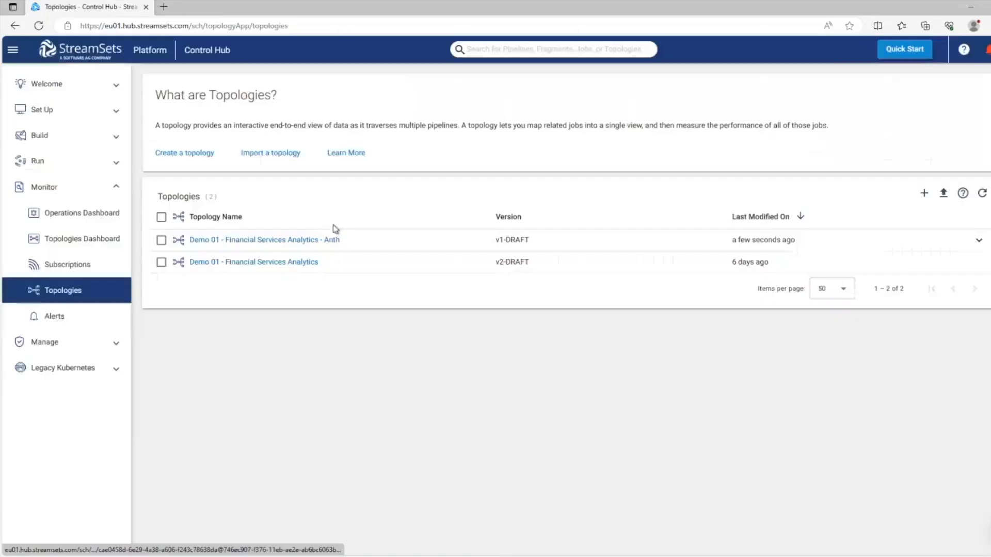
- Open the 'Demo 01 - Financial Services Analytics - Anth' topology and select its initial-load ingestion job
click(264, 239)
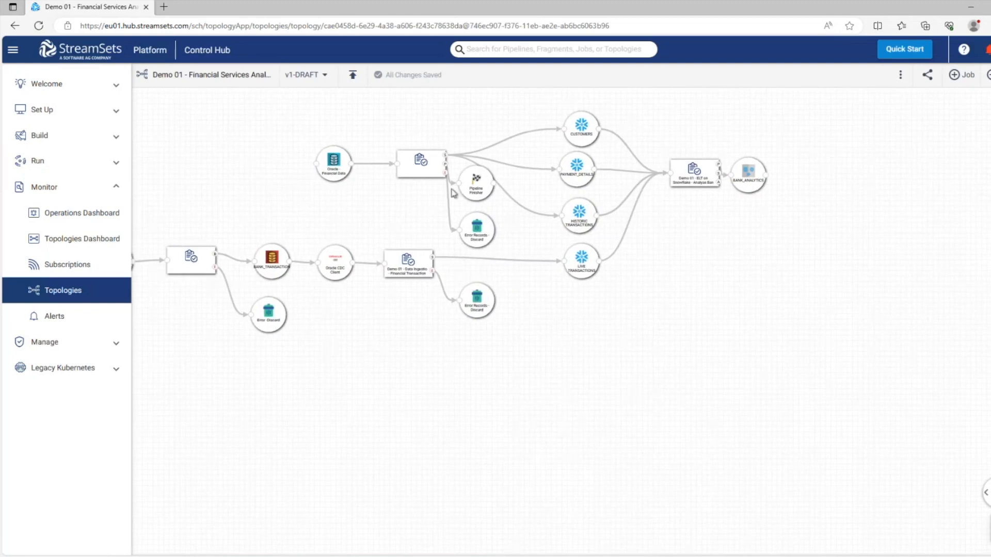
click(420, 164)
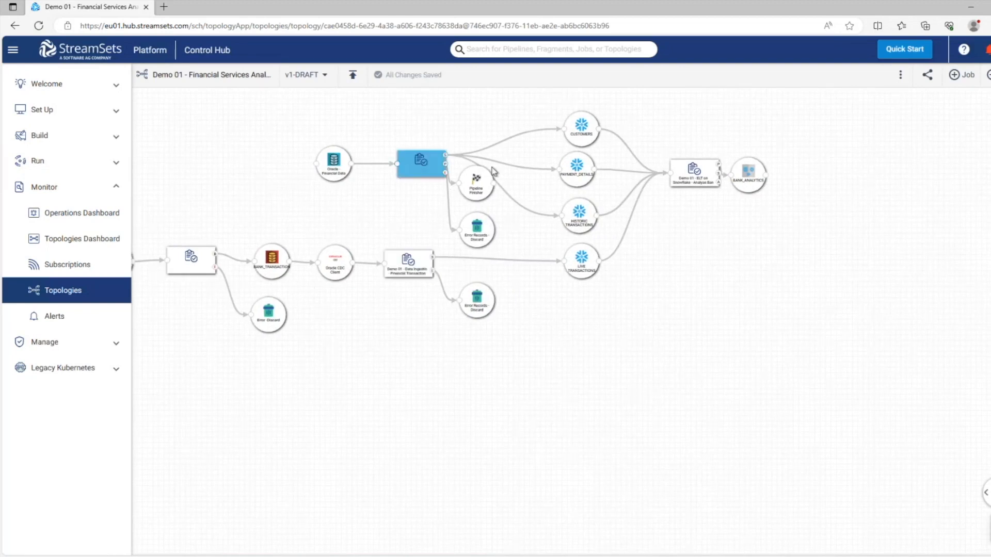
click(420, 164)
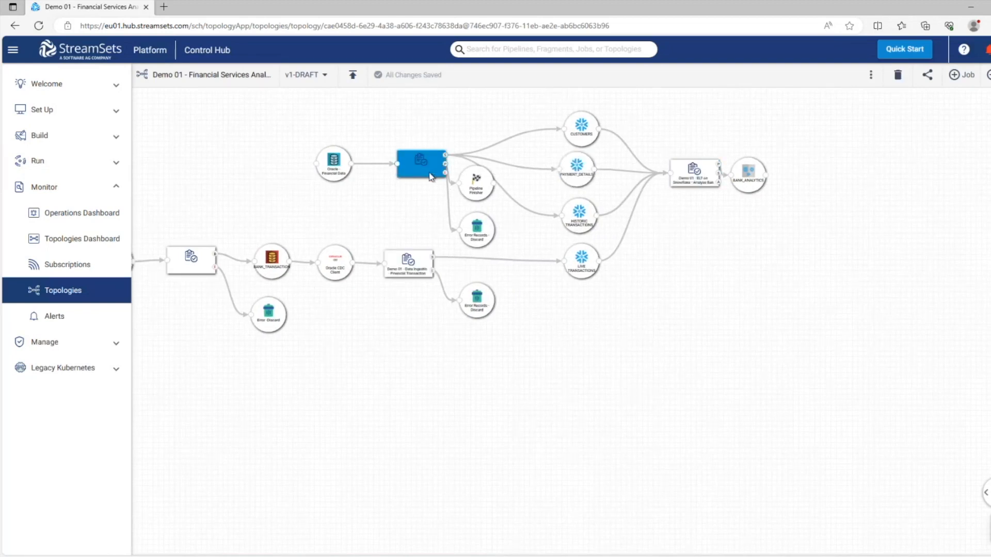
- Review the initial-load job's Oracle tables, Enrich data expressions and Snowflake Ingest staging settings
click(420, 161)
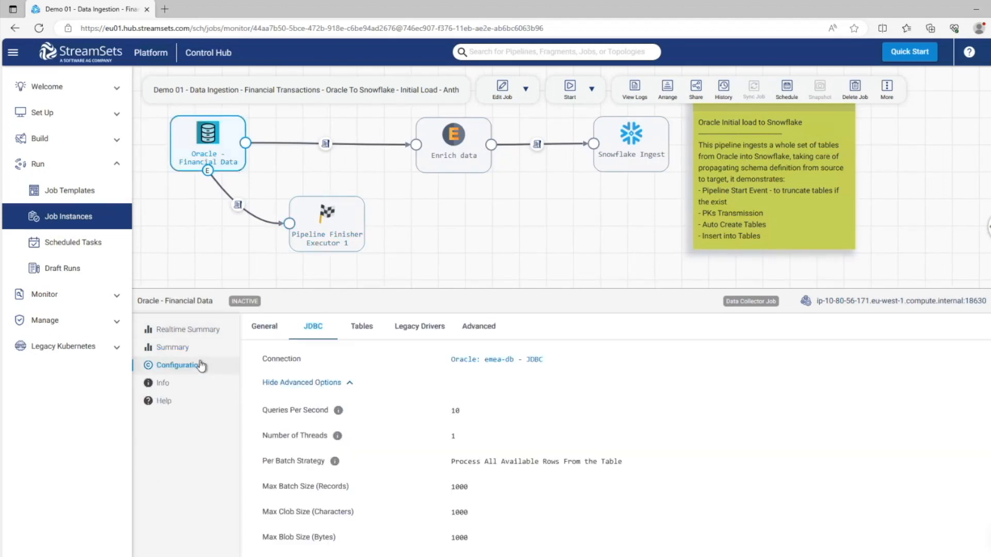
click(361, 327)
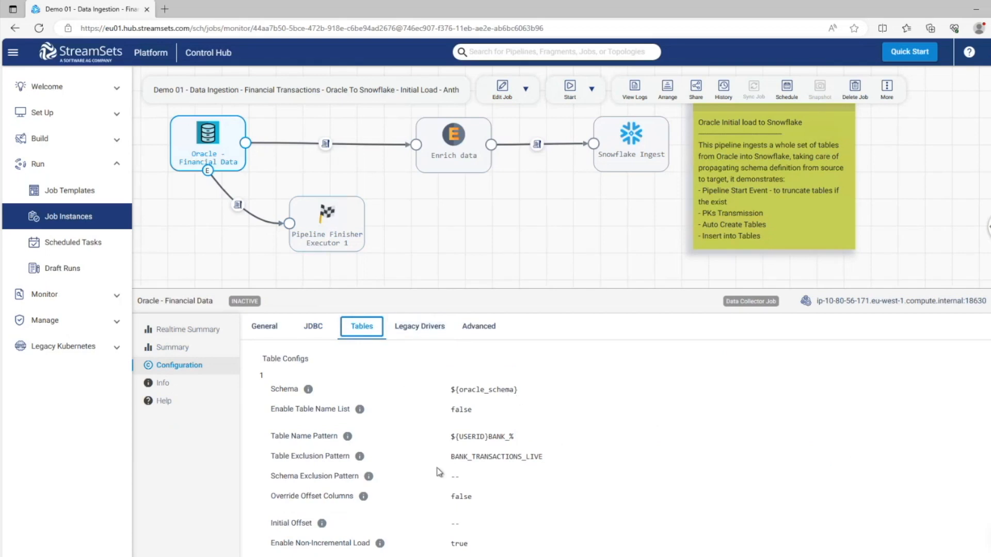
mouse_move(516, 326)
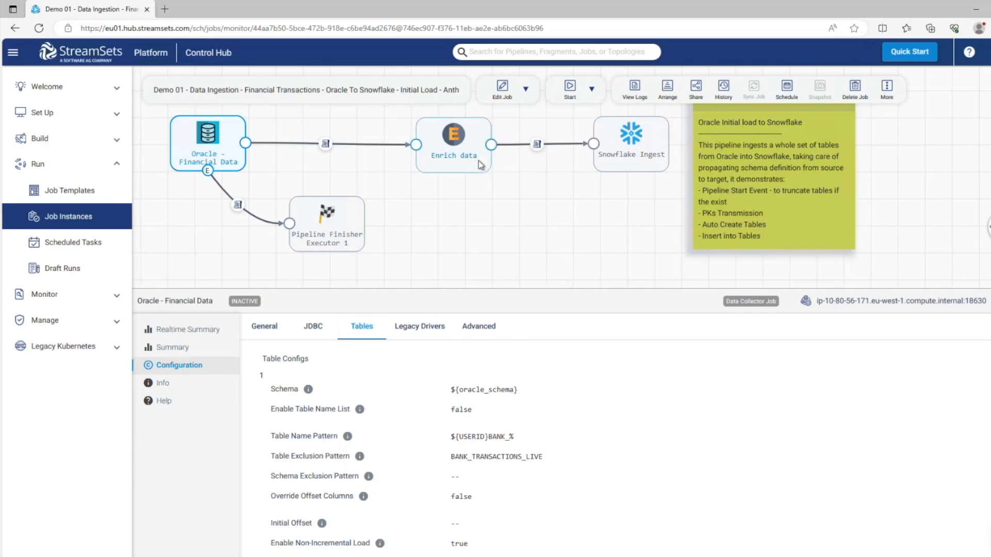
click(453, 143)
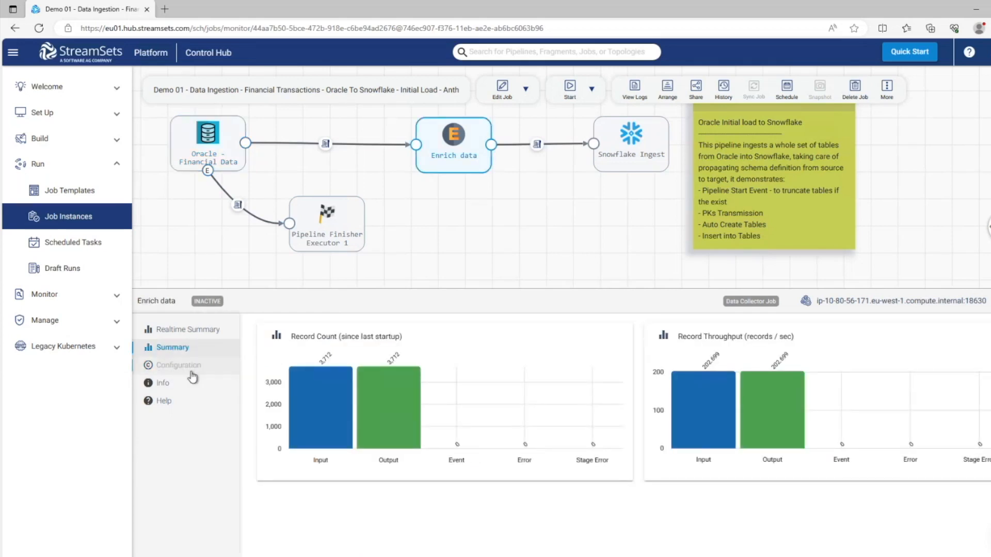
click(180, 365)
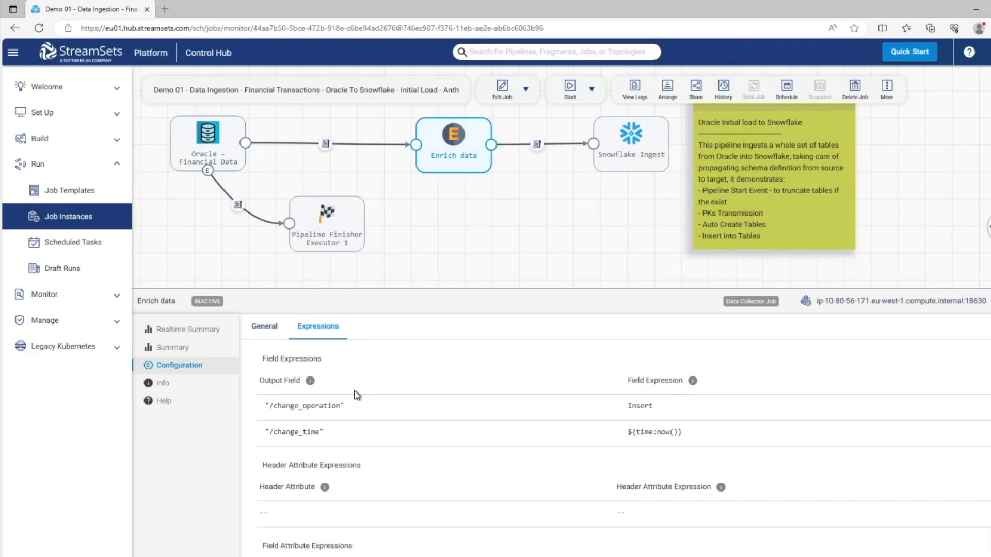
mouse_move(357, 395)
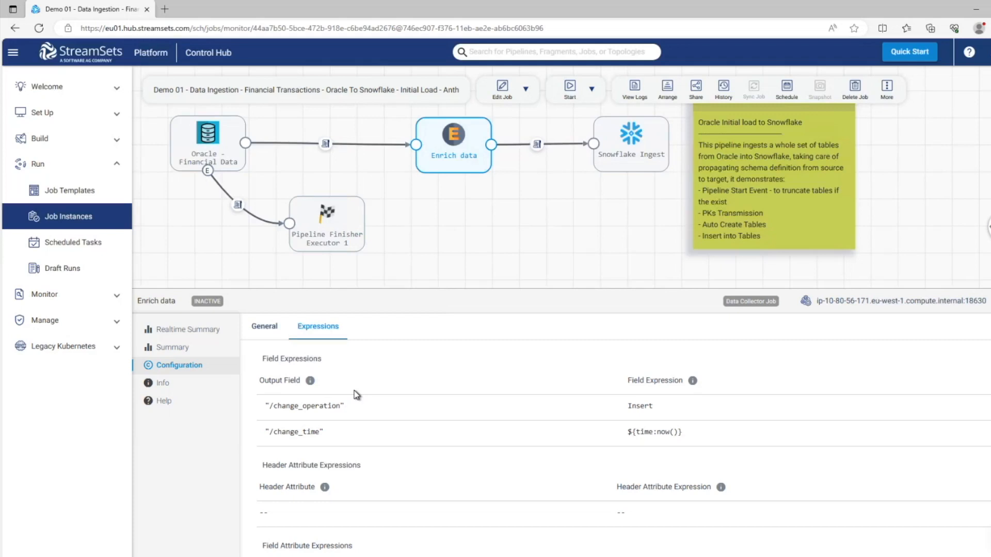
mouse_move(349, 394)
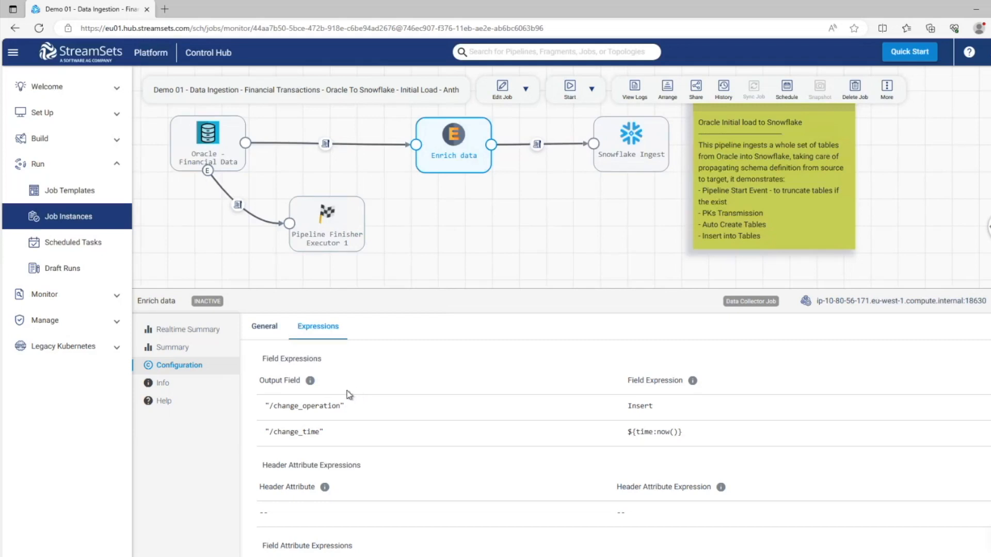
click(630, 143)
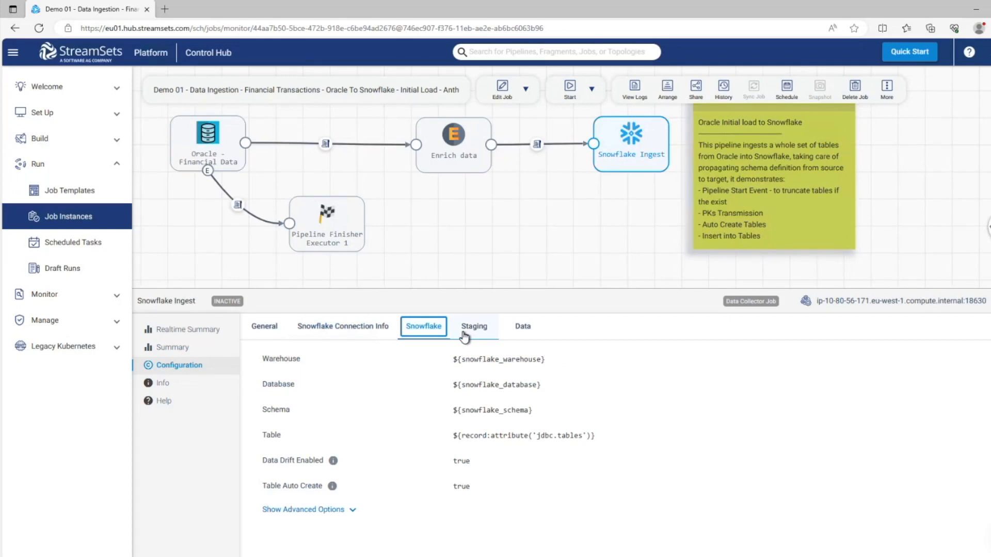
click(474, 327)
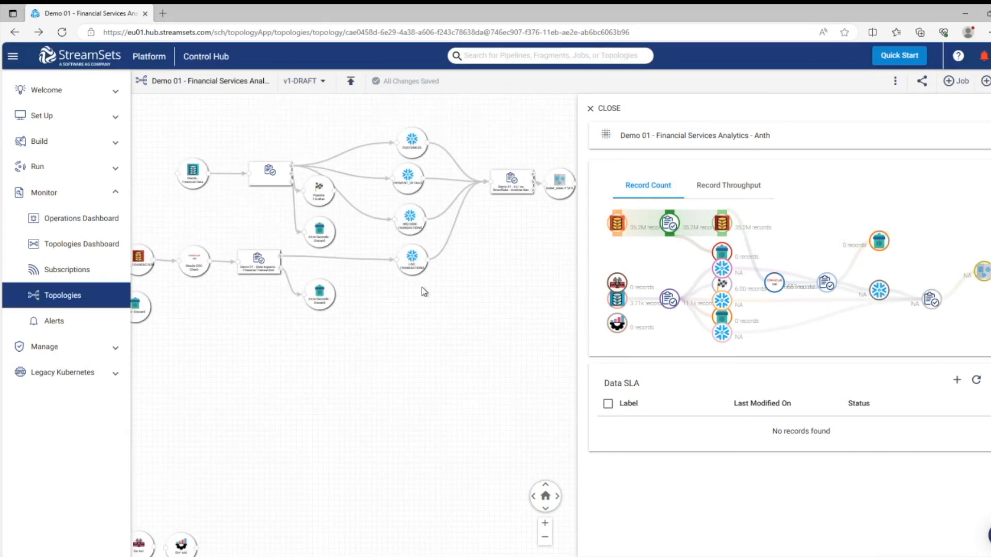
- Inspect the Oracle CDC job's source and JDBC settings and realtime metrics, then return to the topology
click(258, 261)
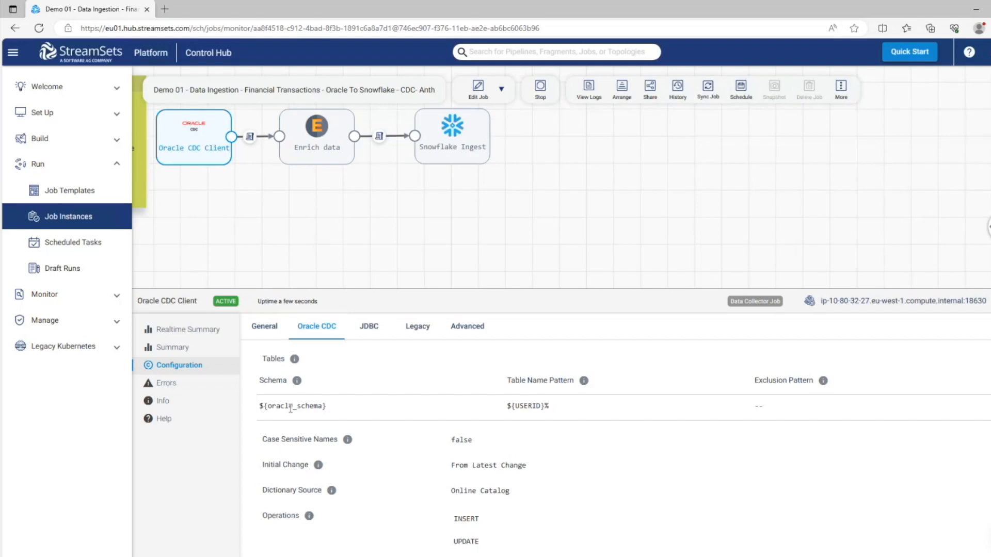
mouse_move(446, 370)
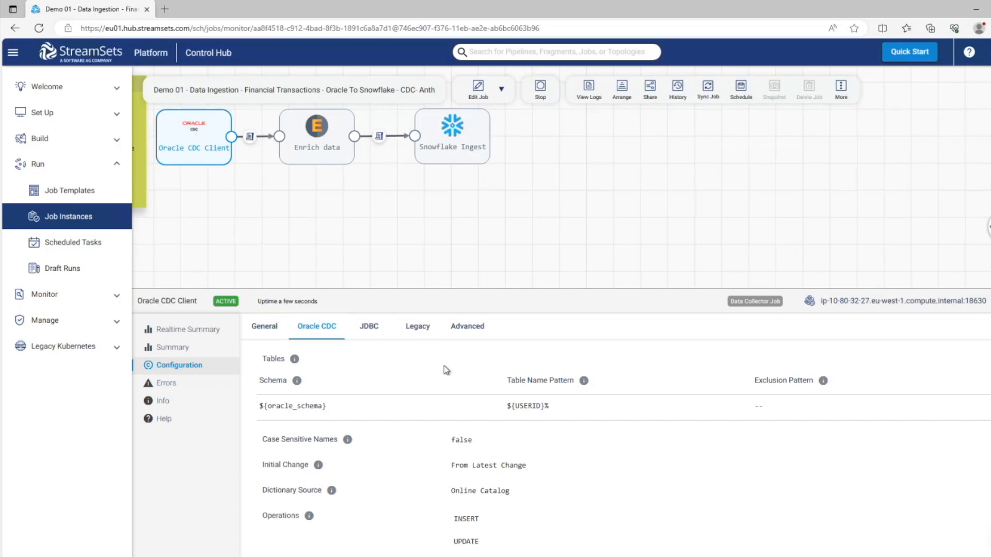
scroll(down, 3)
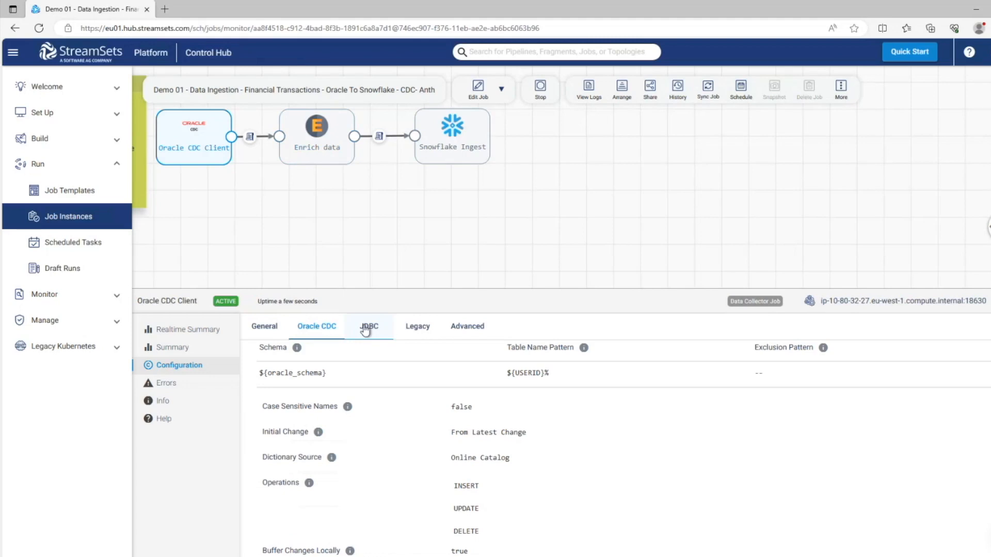
click(369, 327)
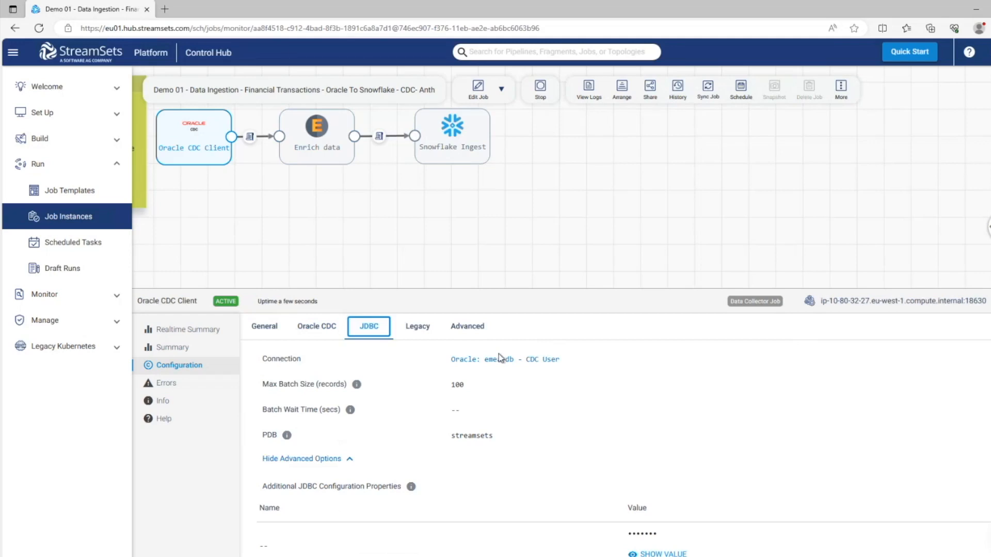
mouse_move(365, 150)
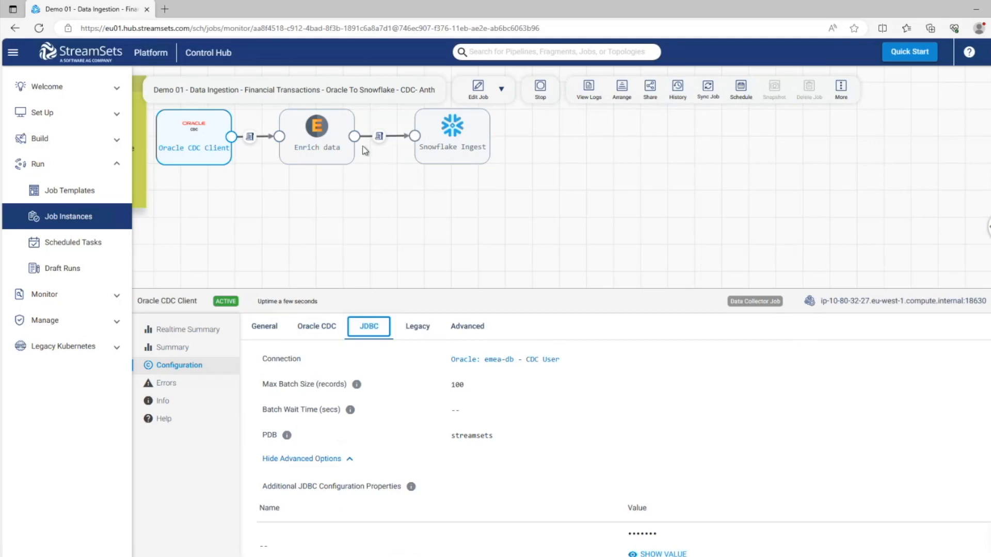
click(316, 127)
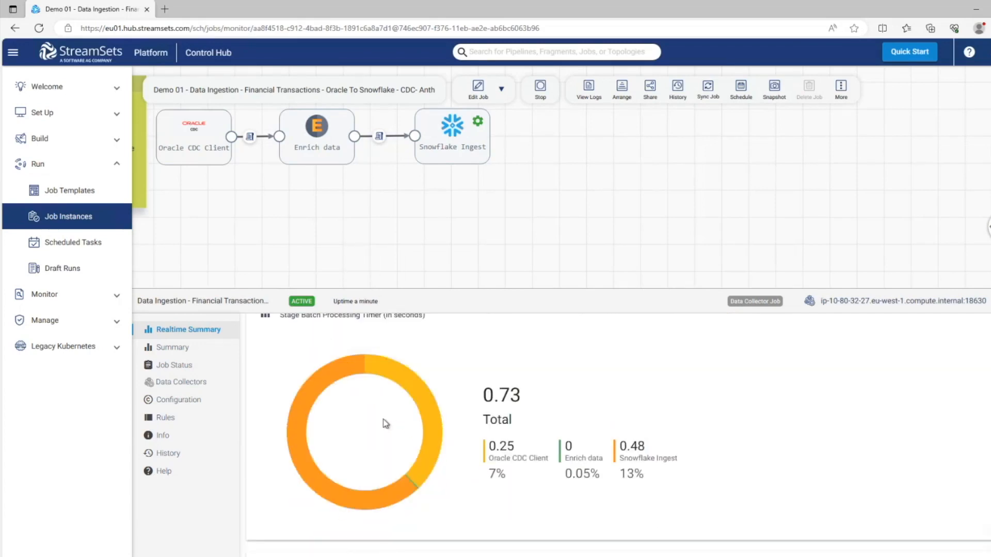
click(63, 294)
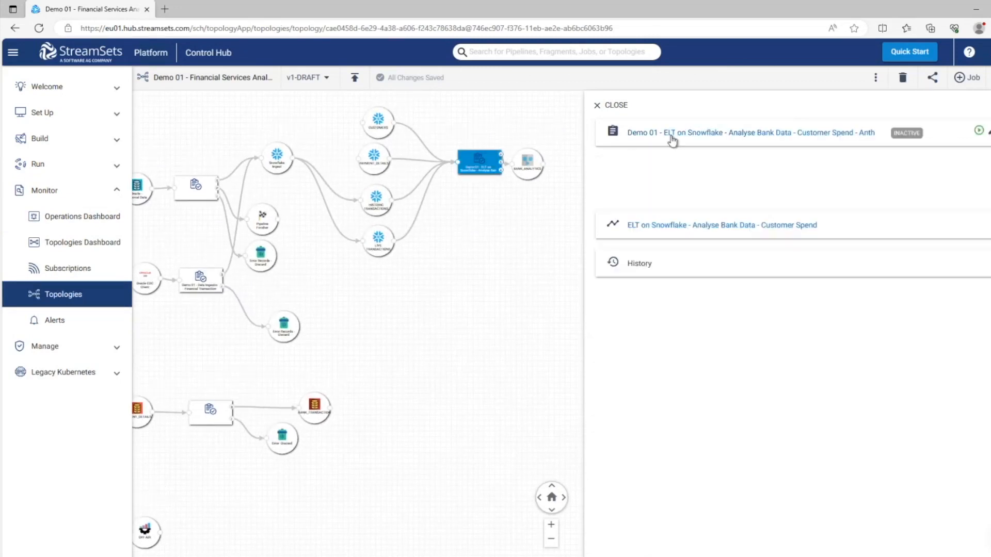
- Open the ELT on Snowflake customer-spend job and view its latest pipeline version
click(750, 132)
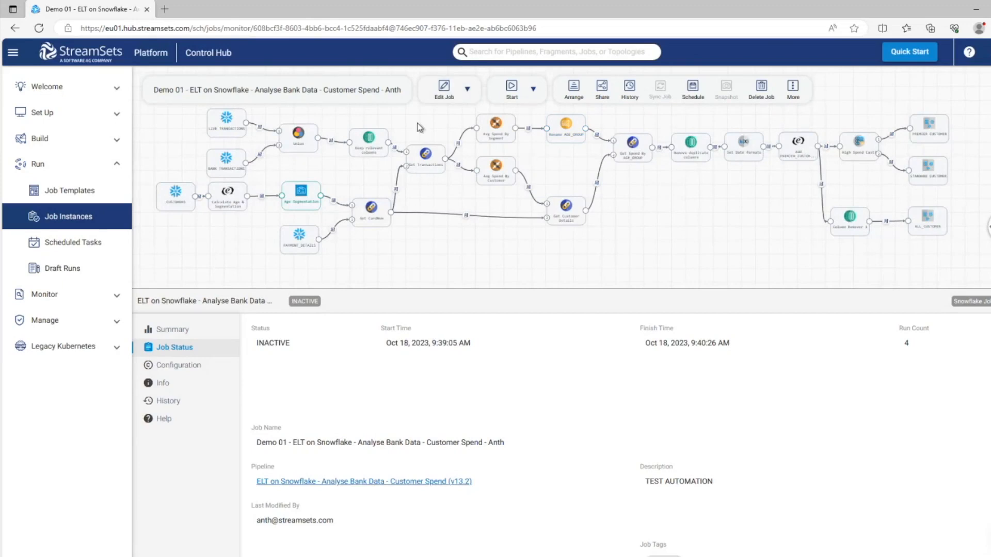
mouse_move(464, 115)
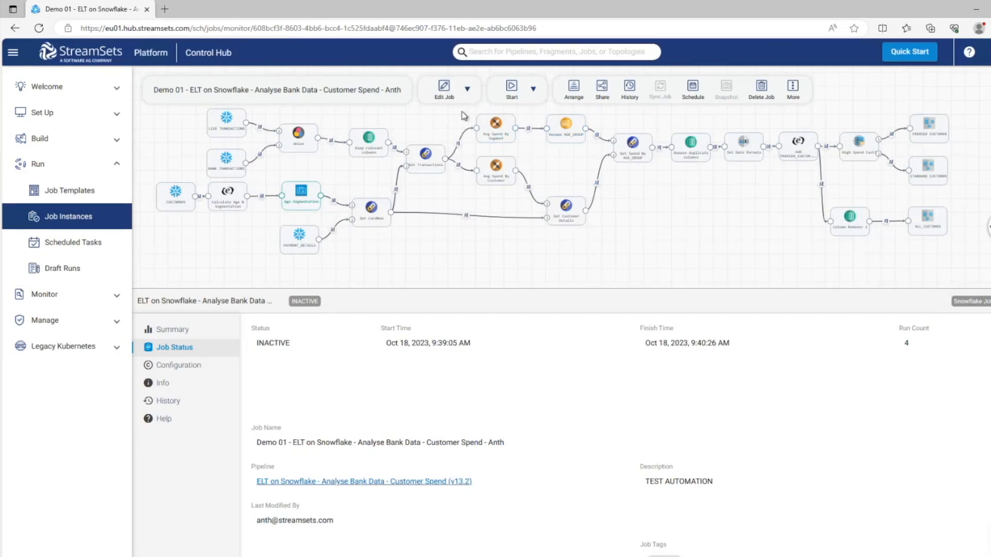
click(467, 90)
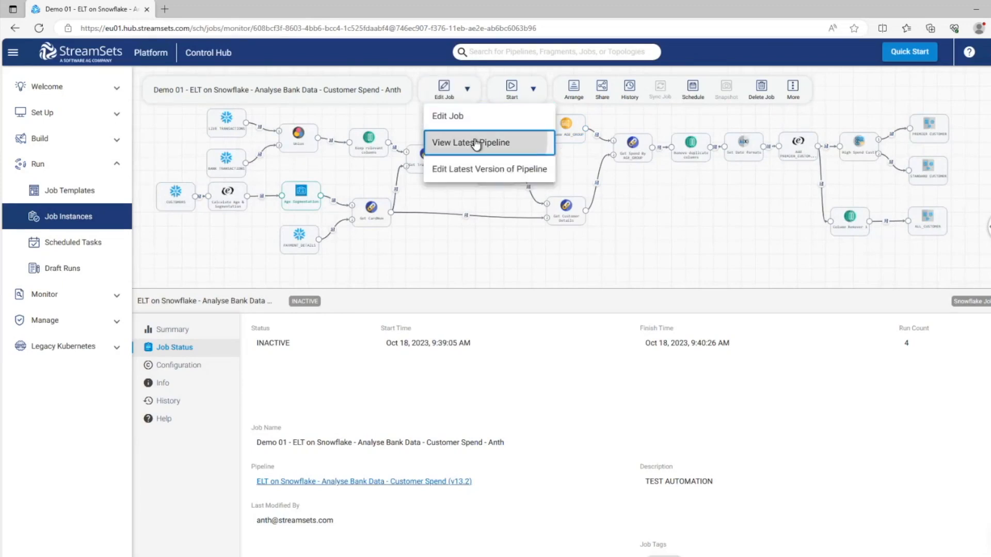
click(470, 142)
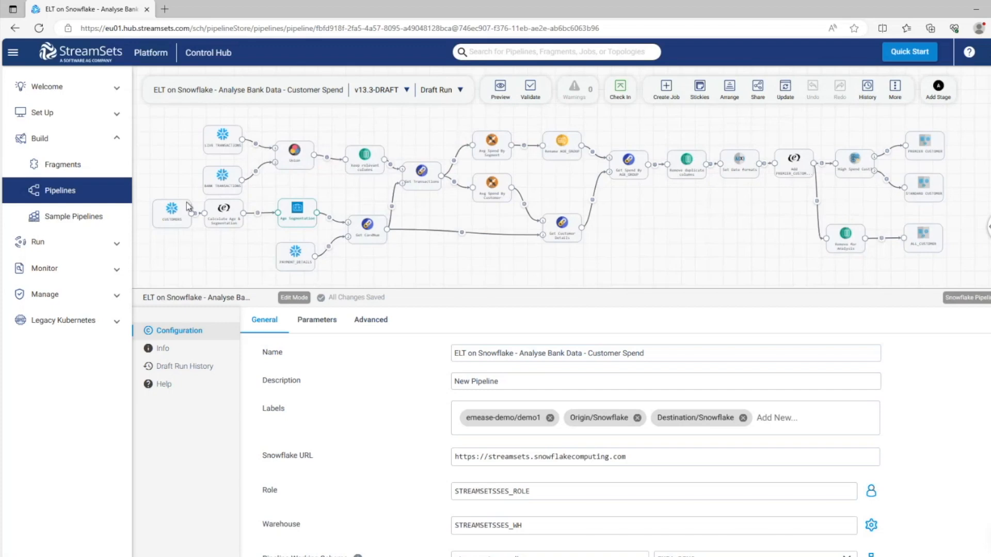
- Inspect the CUSTOMERS and PAYMENT_DETAILS source tables and their columns
click(222, 139)
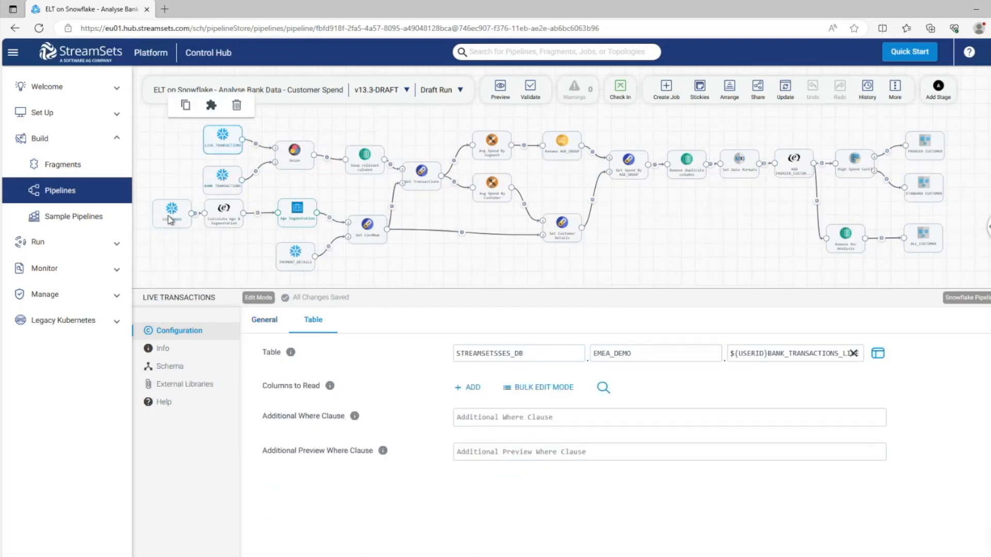
click(171, 213)
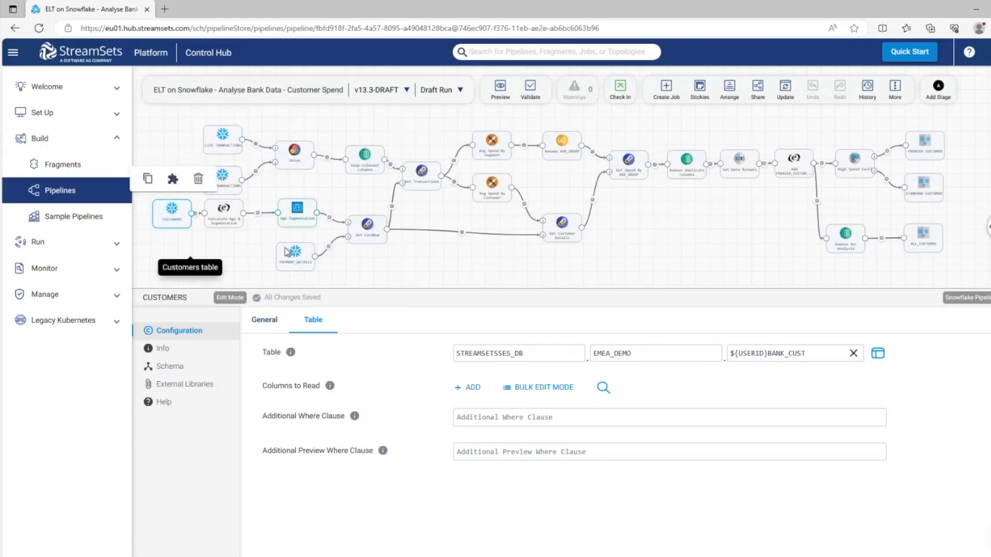
click(295, 256)
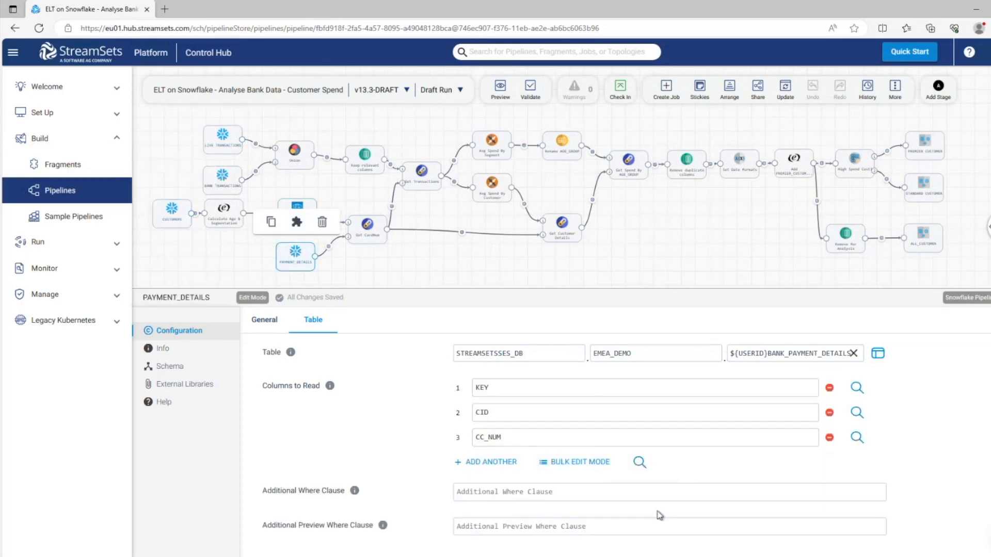
mouse_move(378, 313)
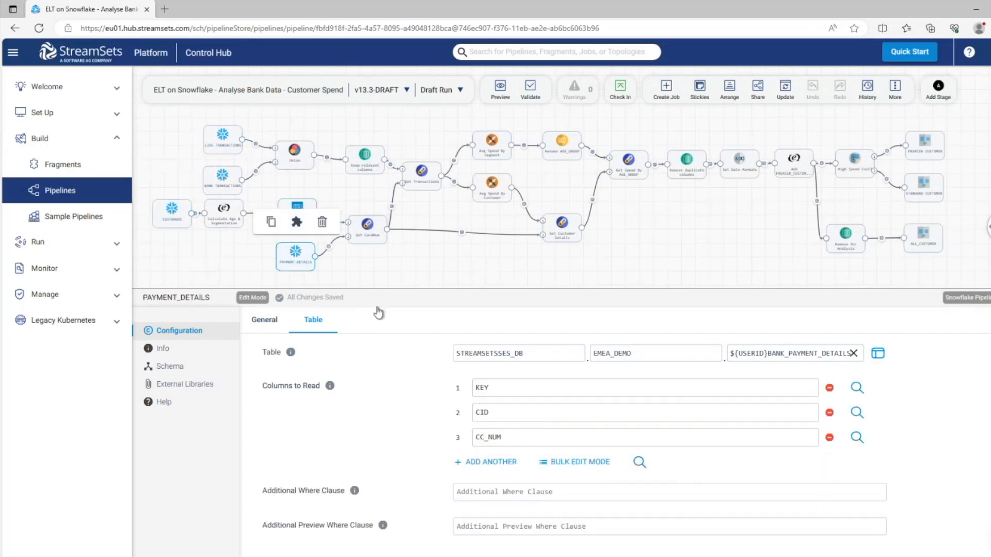
mouse_move(462, 297)
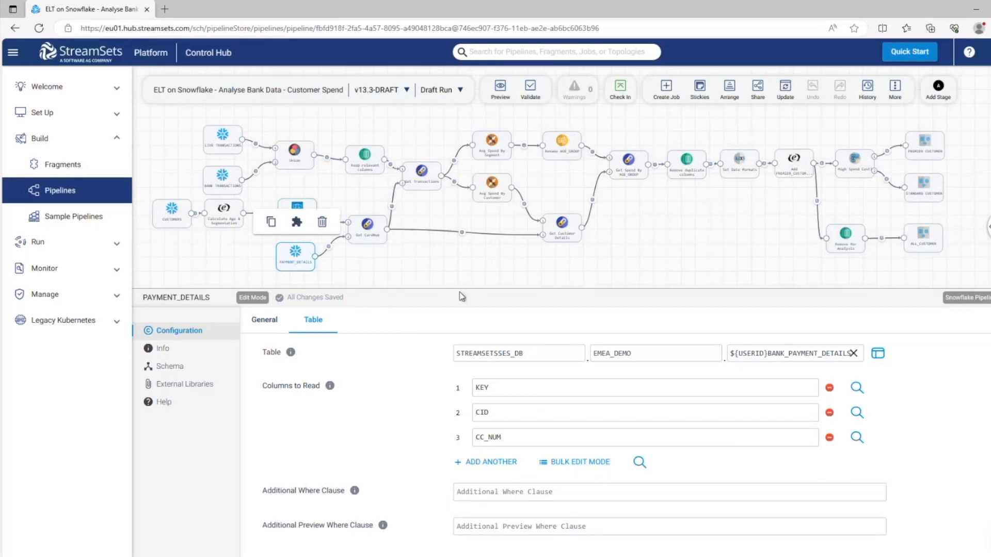
mouse_move(373, 166)
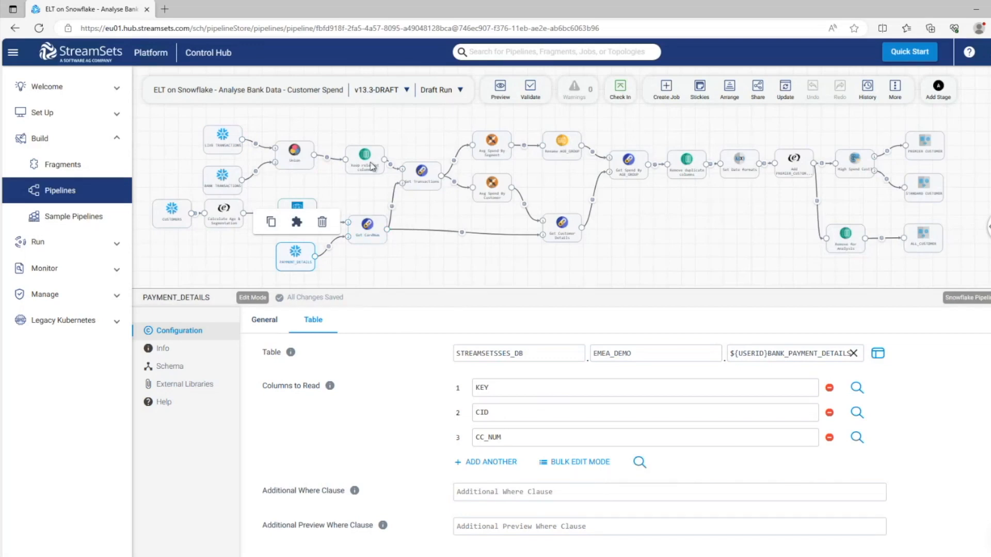
- Confirm the Union stage uses Union All with all columns, then view Keep relevant columns
click(293, 155)
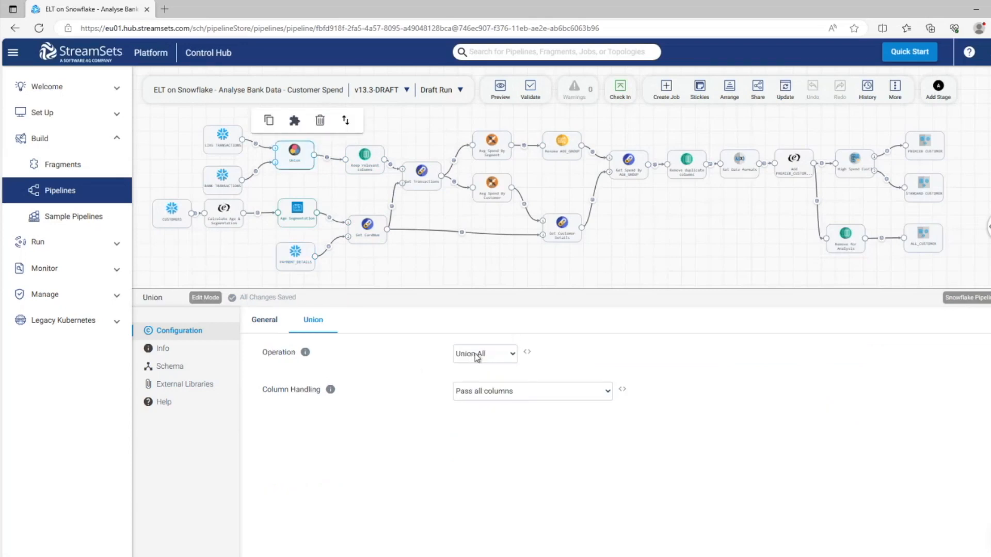
click(484, 353)
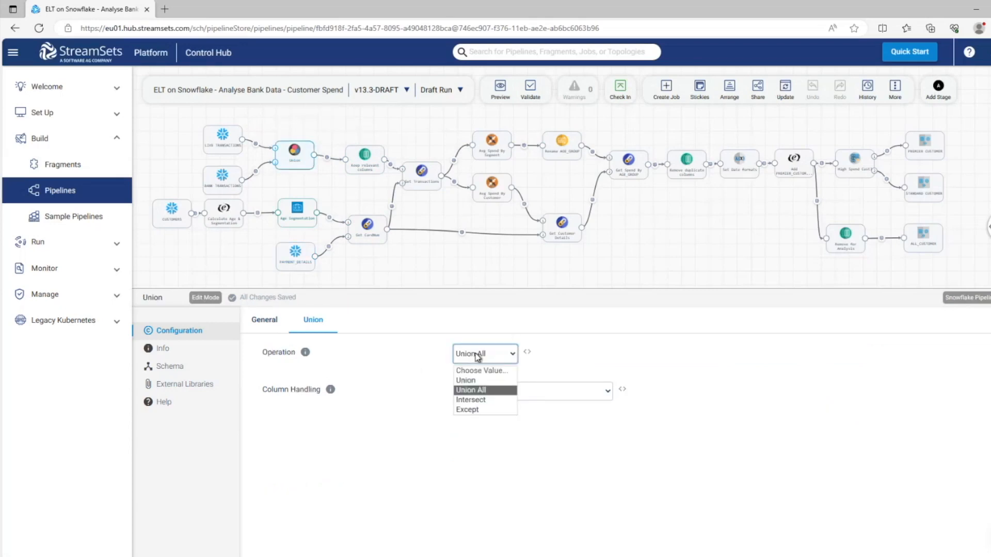
click(531, 391)
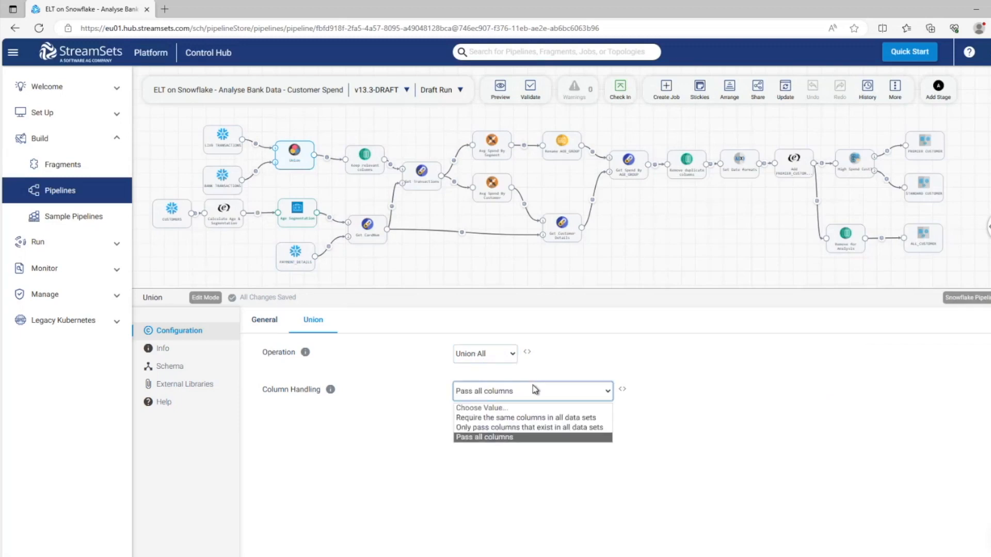
click(482, 436)
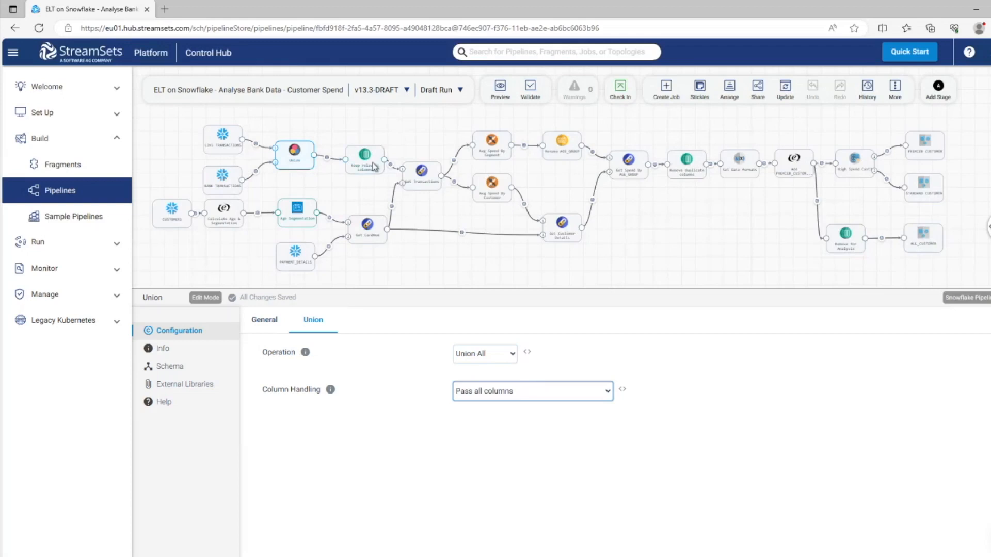
click(364, 160)
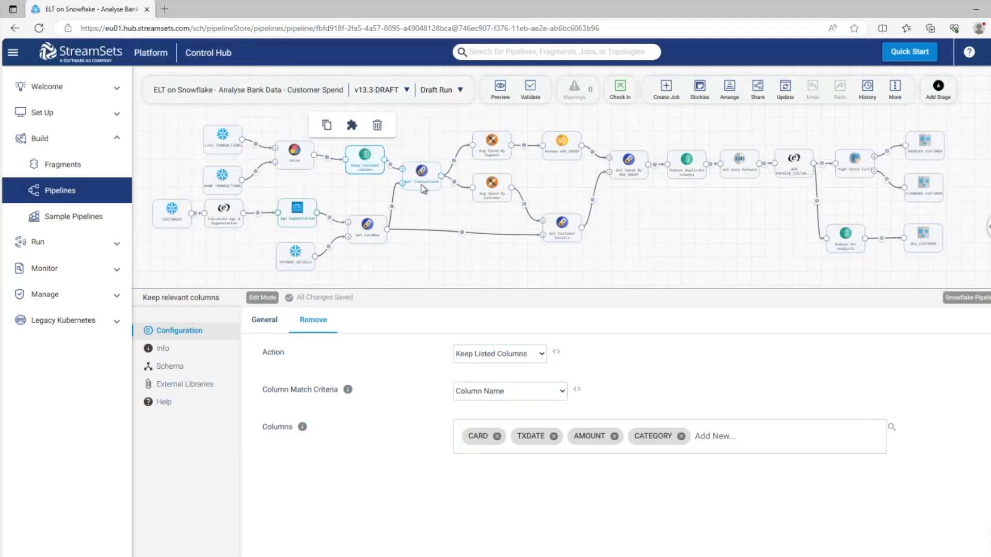
mouse_move(450, 214)
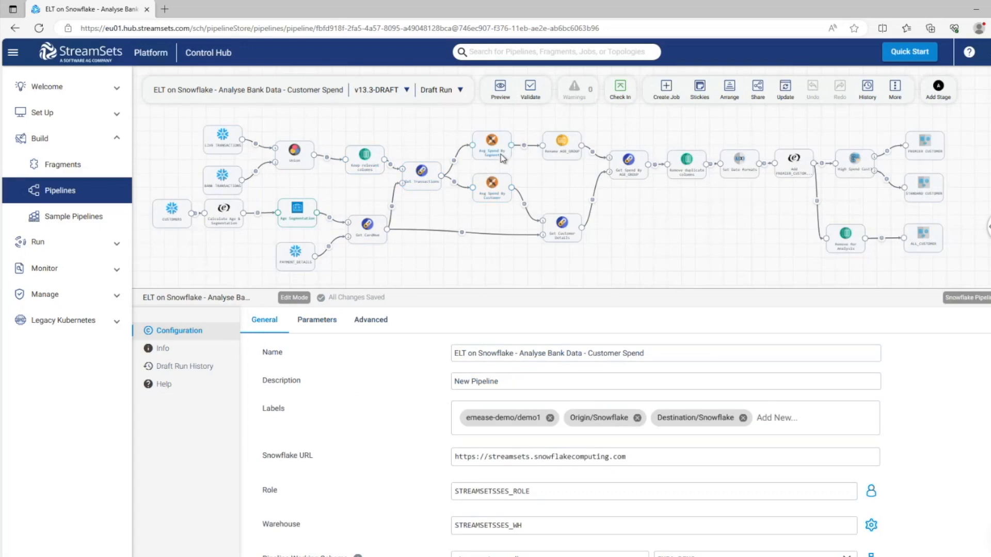
- Review the Avg Spend By Segment aggregation and the MONTH date-format function
click(491, 142)
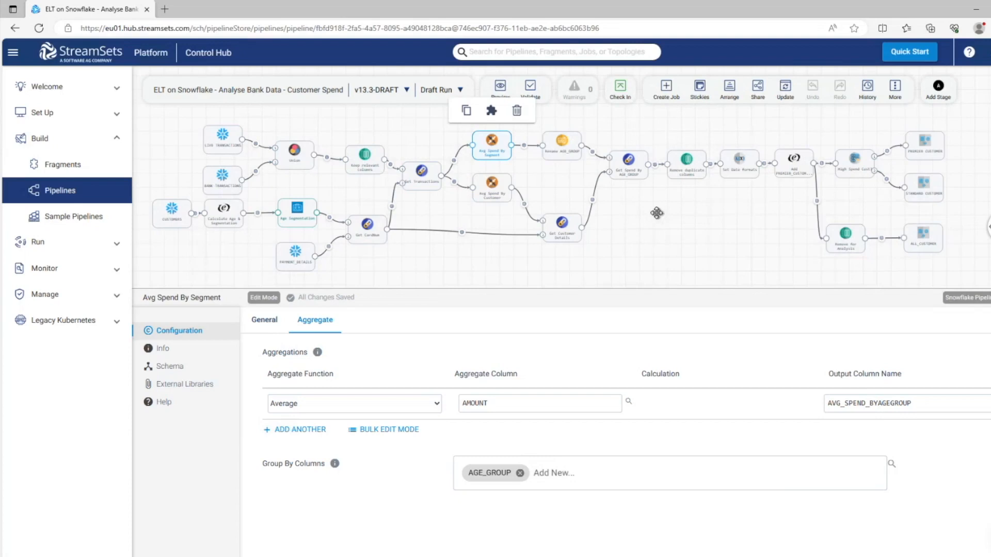
click(695, 228)
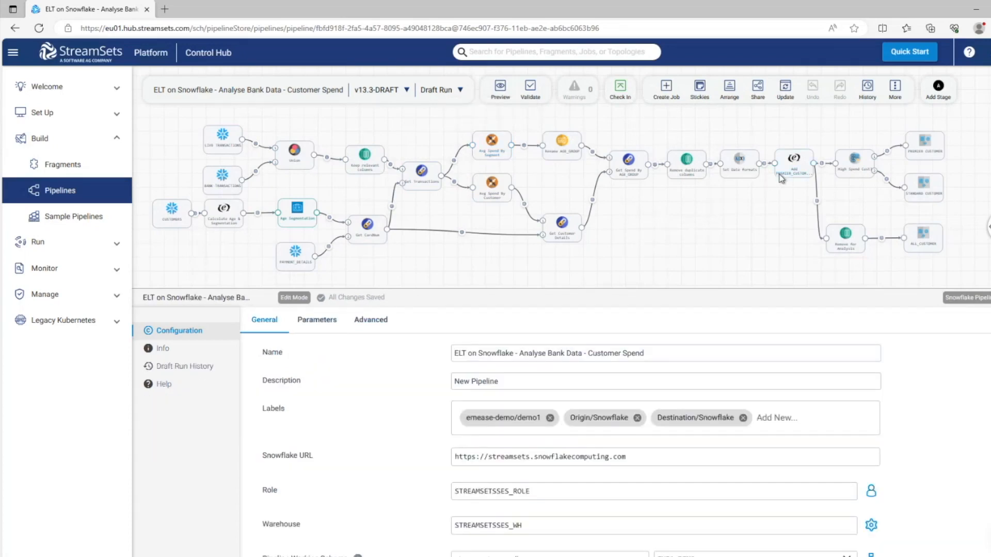
mouse_move(755, 178)
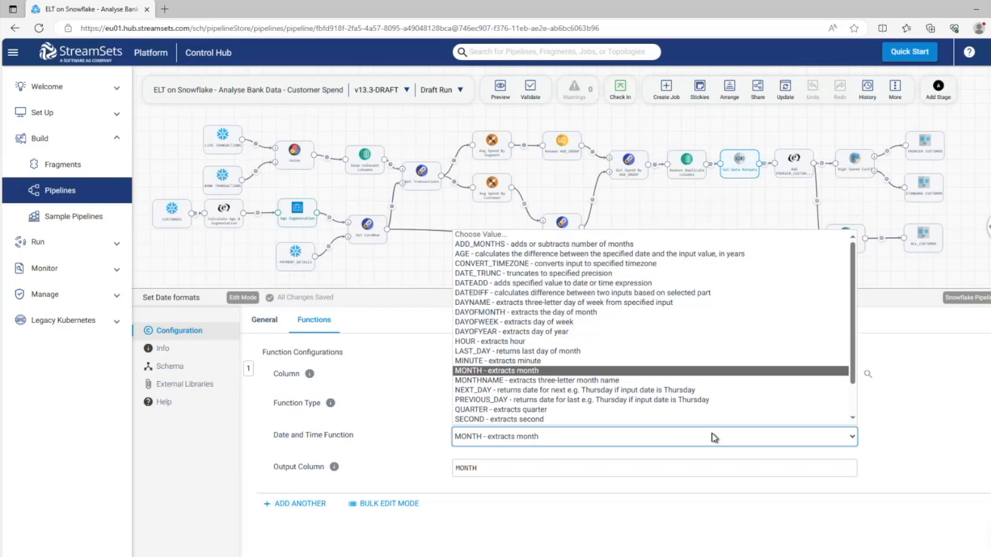
click(497, 370)
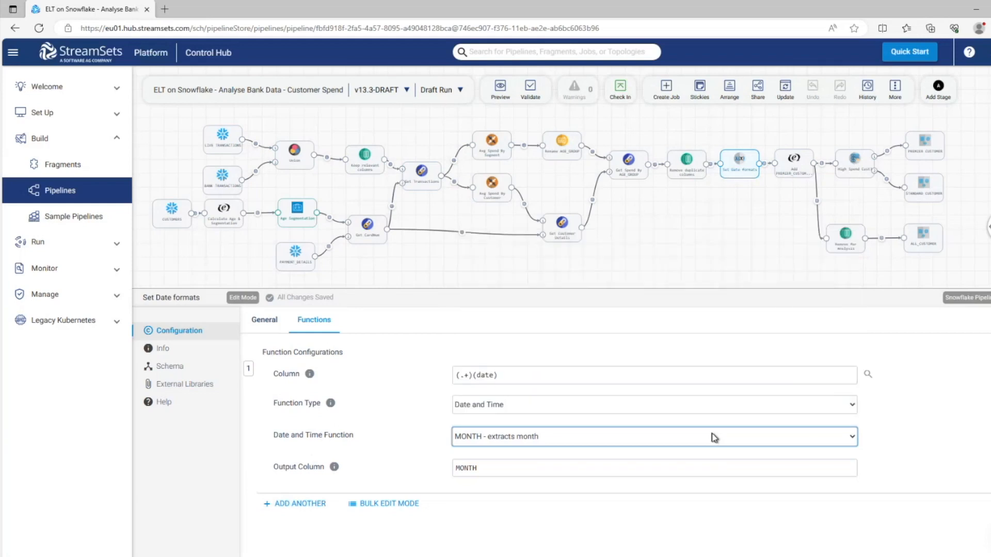
- Inspect the PREMIER_CUSTOMER flag, STANDARD CUSTOMER and ALL_CUSTOMER tables, and High Spend Cust? conditions
click(793, 164)
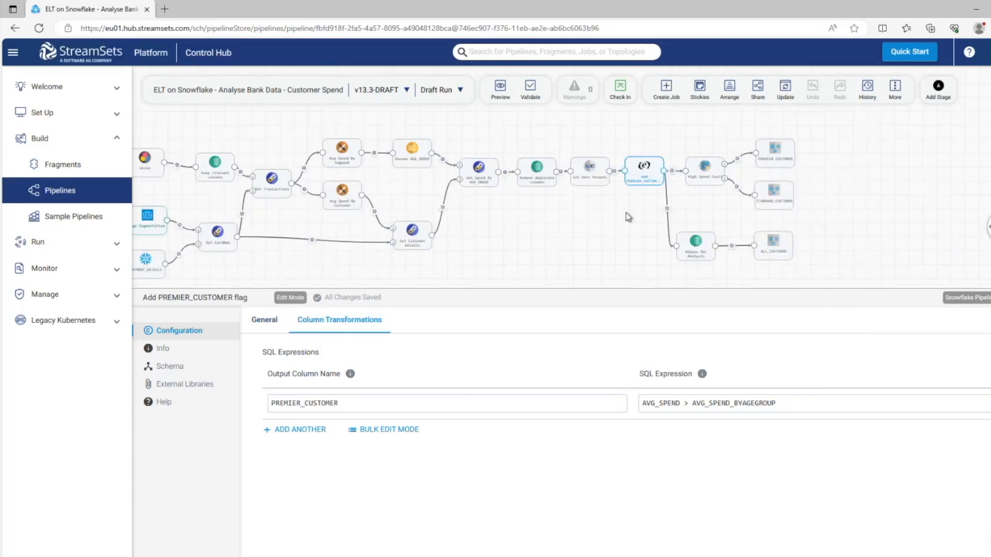
click(772, 194)
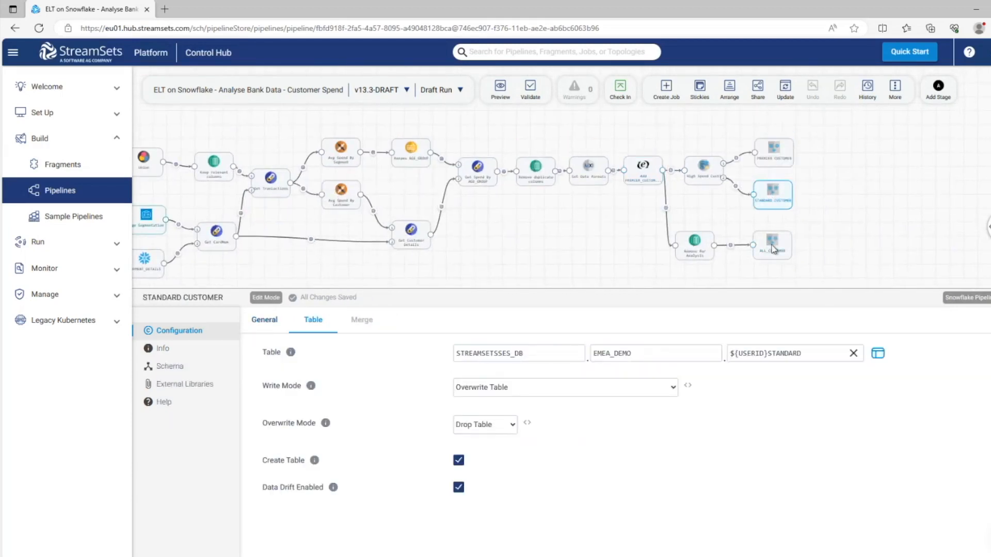
click(772, 246)
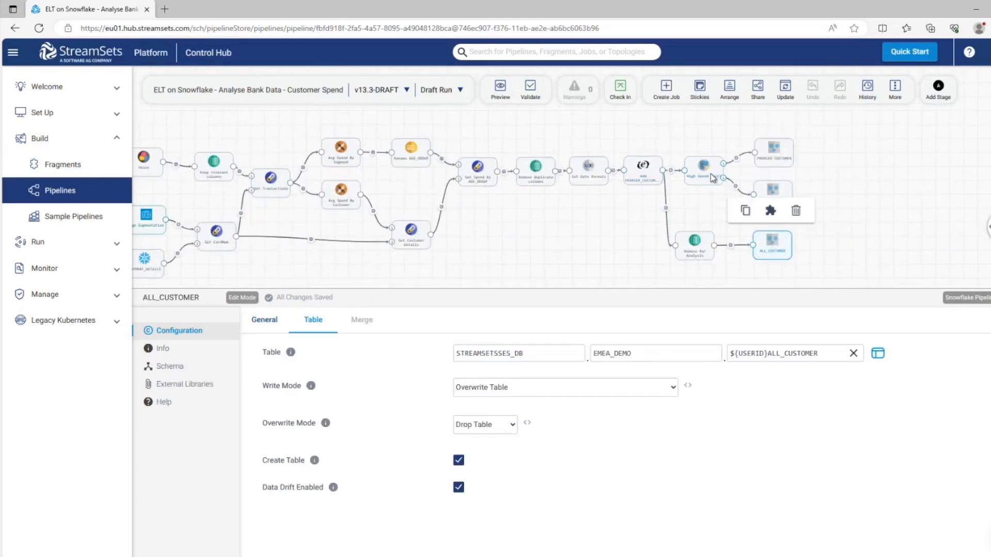
click(703, 172)
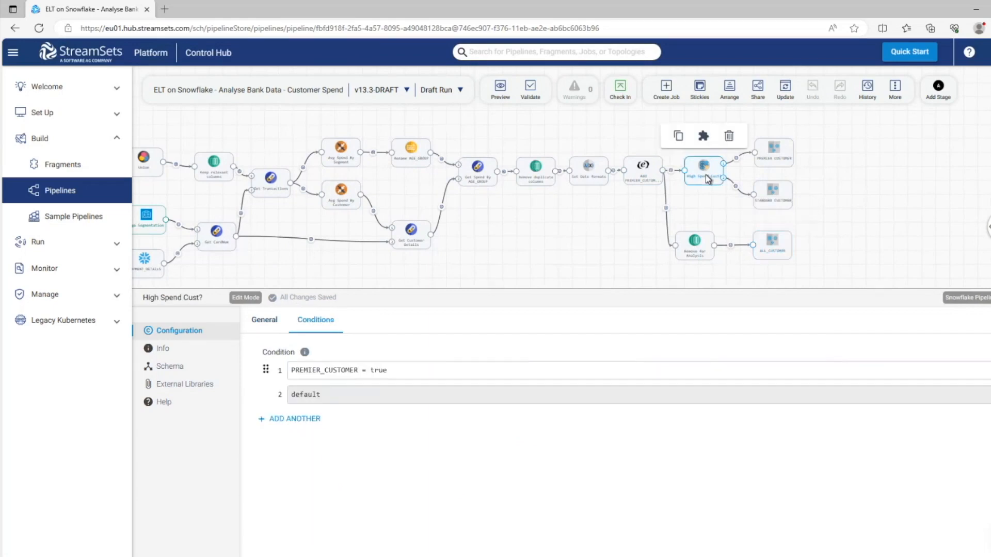
mouse_move(836, 202)
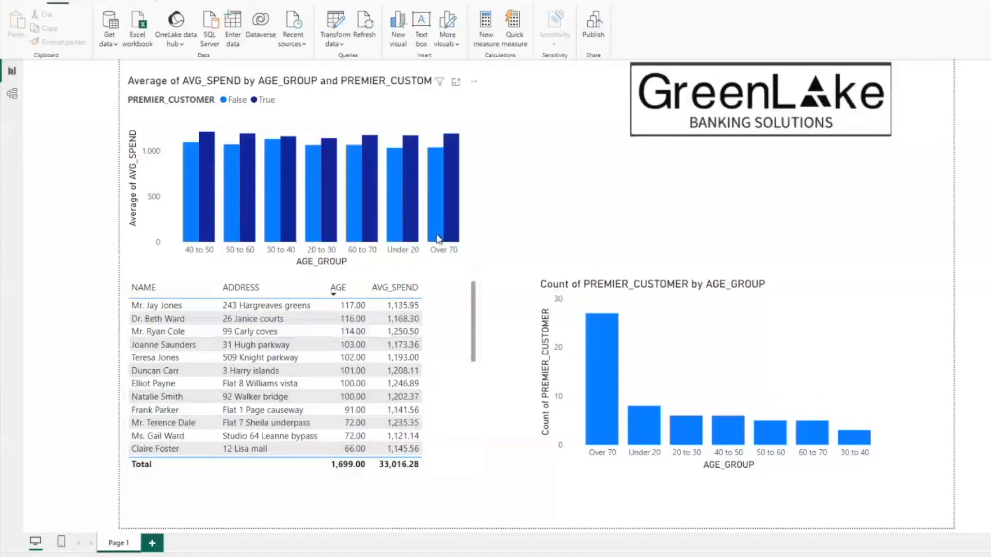
click(444, 190)
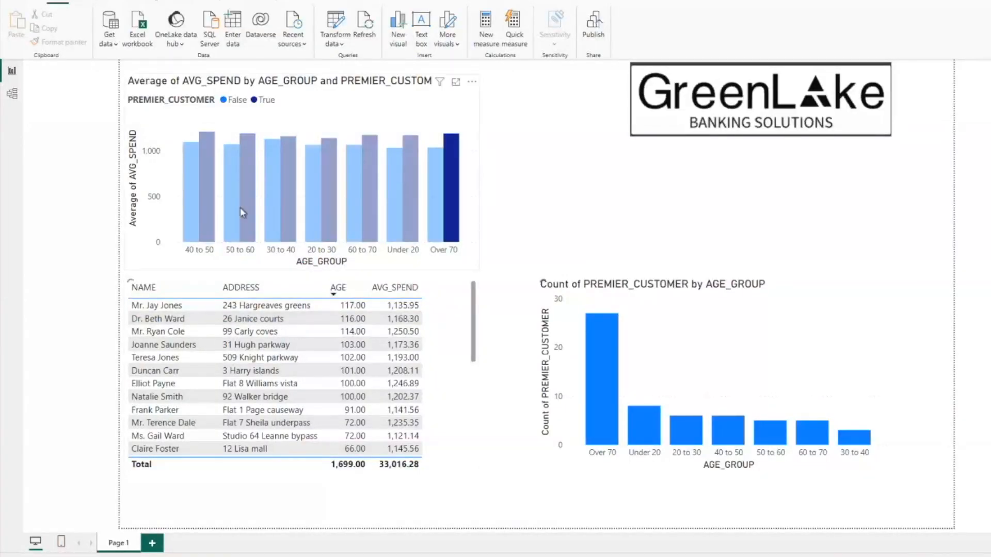
click(239, 190)
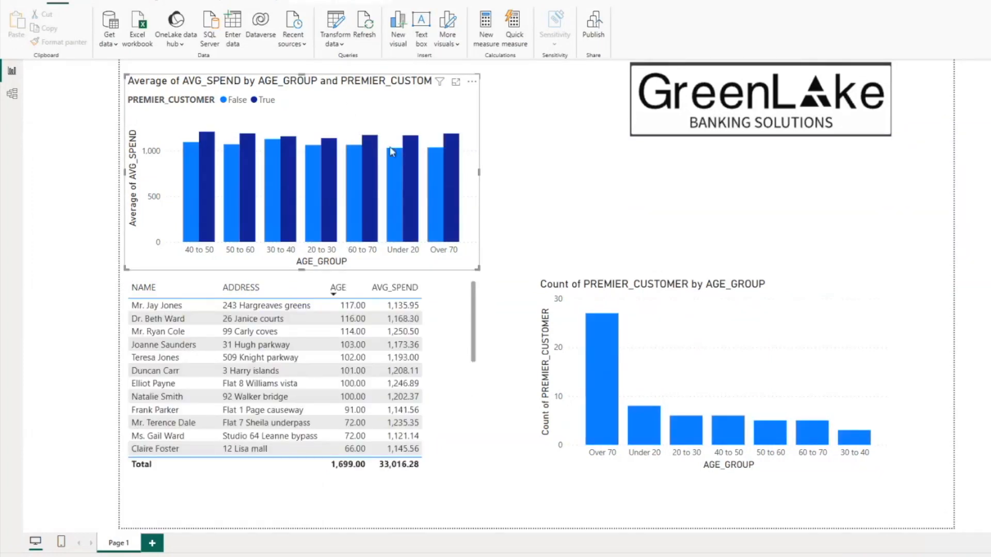
mouse_move(428, 210)
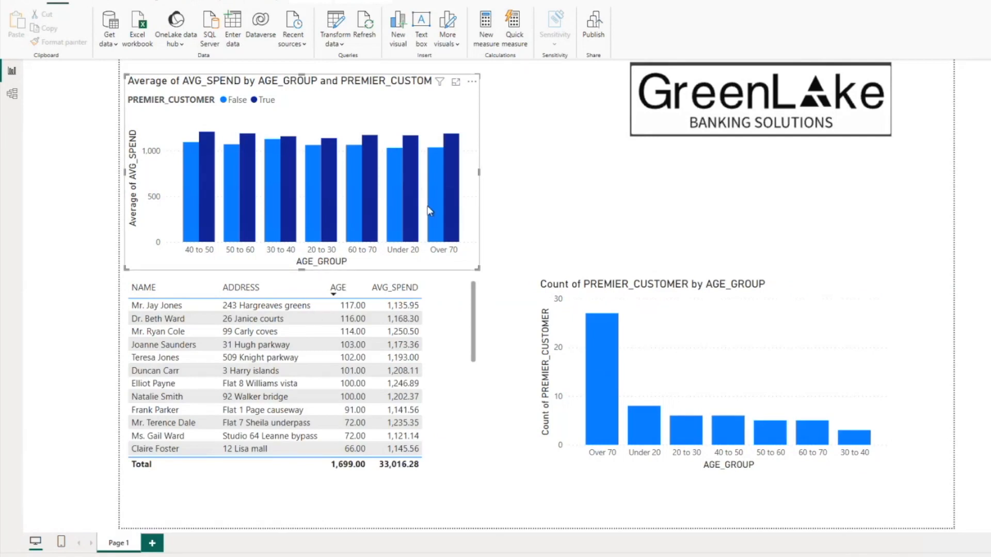